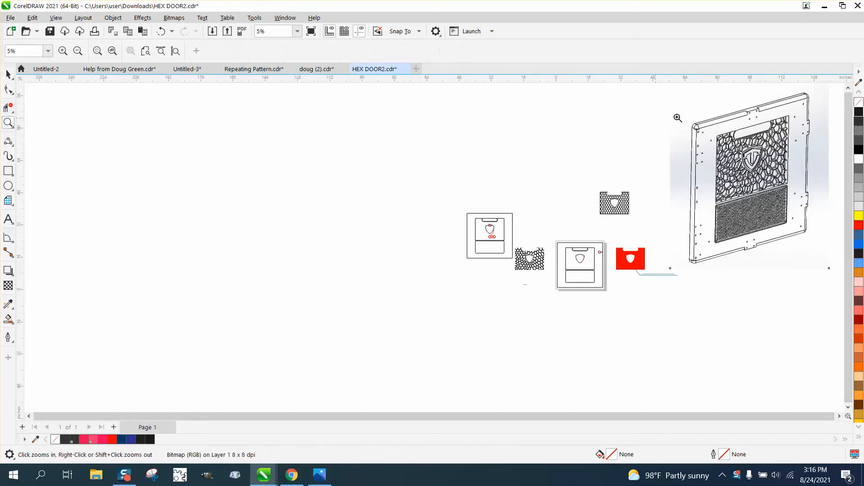
Step: Repeat the lone hexagon into a row of eight touching copies and break them into separate objects
left_click(678, 118)
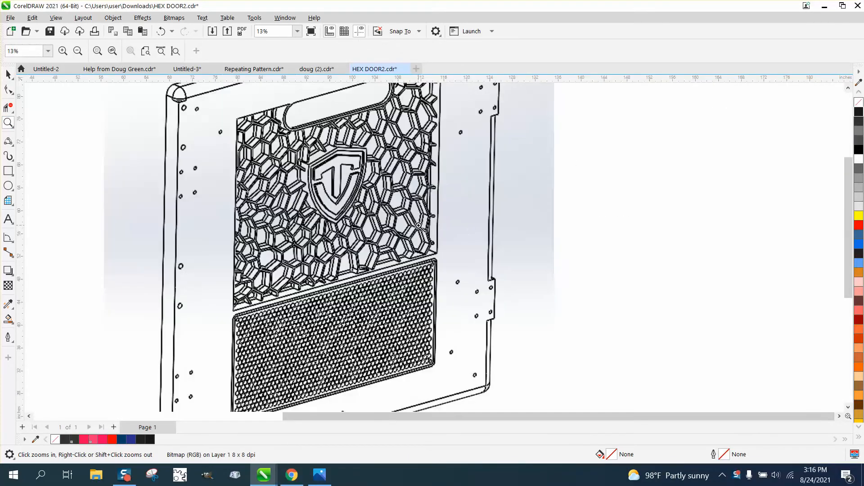
mouse_move(394, 228)
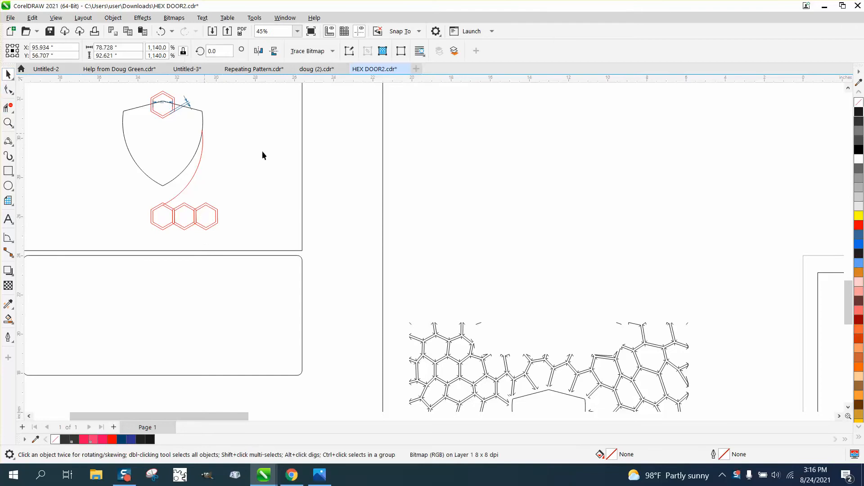
mouse_move(214, 211)
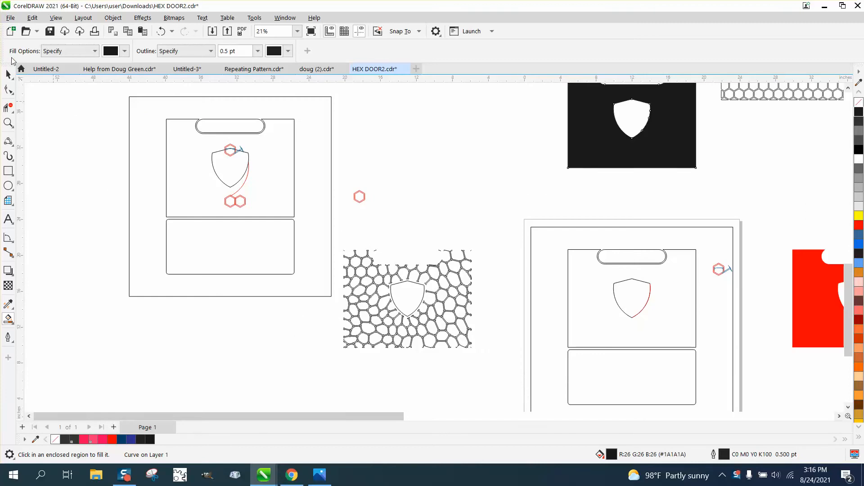
left_click(8, 122)
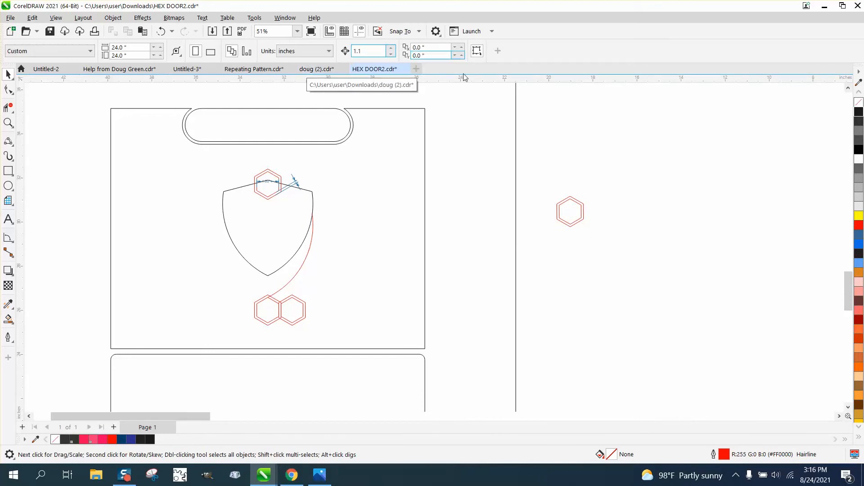
left_click(570, 212)
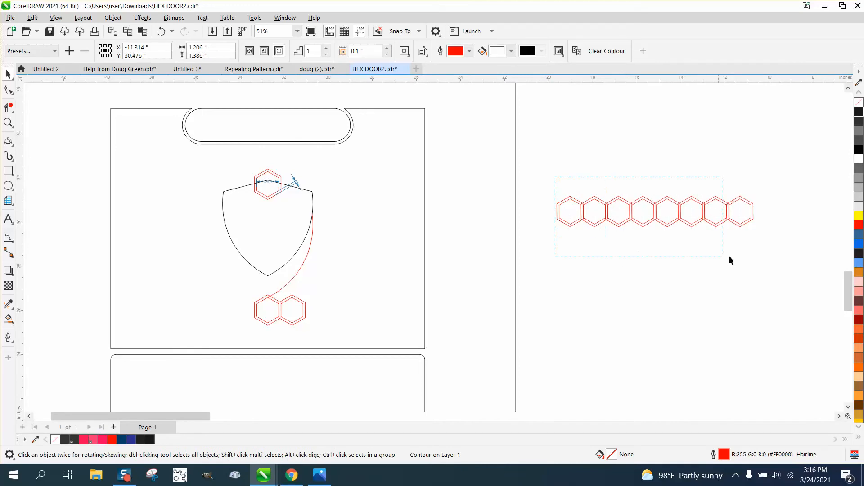
left_click(655, 212)
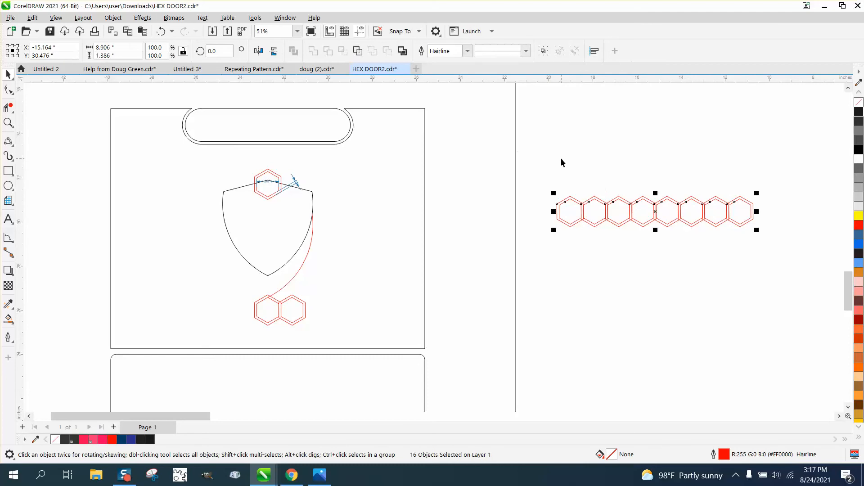
mouse_move(533, 153)
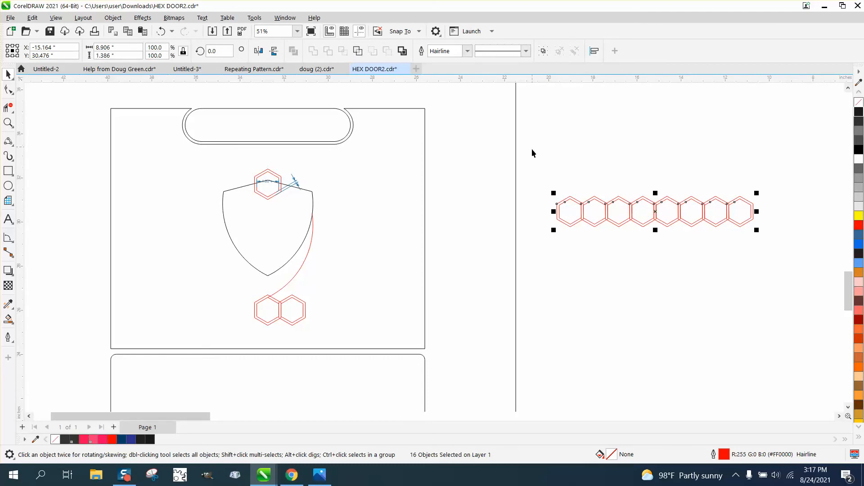
mouse_move(558, 169)
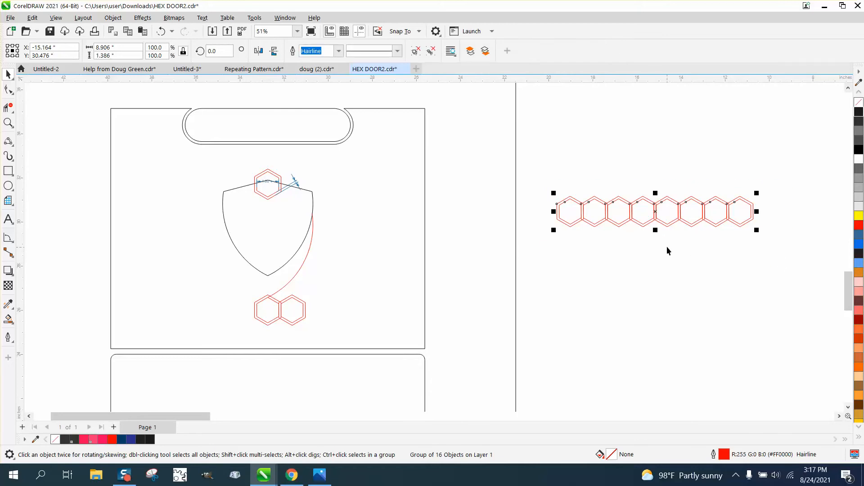
mouse_move(658, 220)
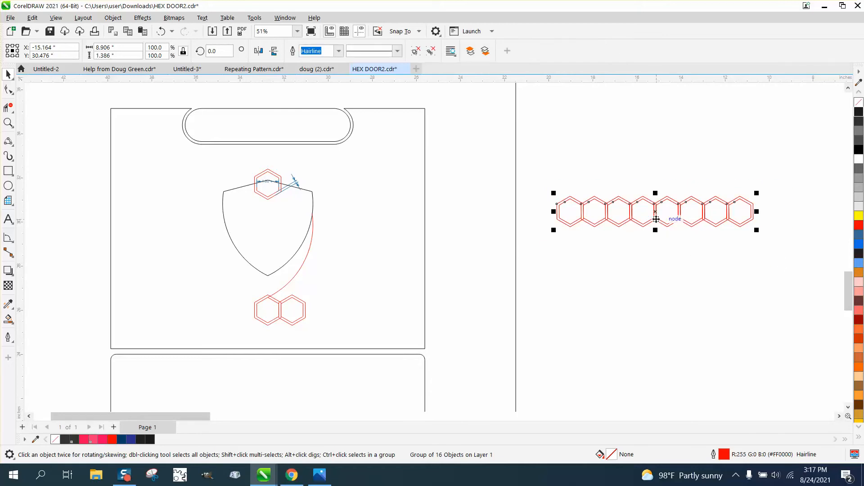
Step: Place a copy of the hexagon row beneath the first, nudged into honeycomb offset, and dismiss the Calculator
left_click_drag(655, 212, 657, 298)
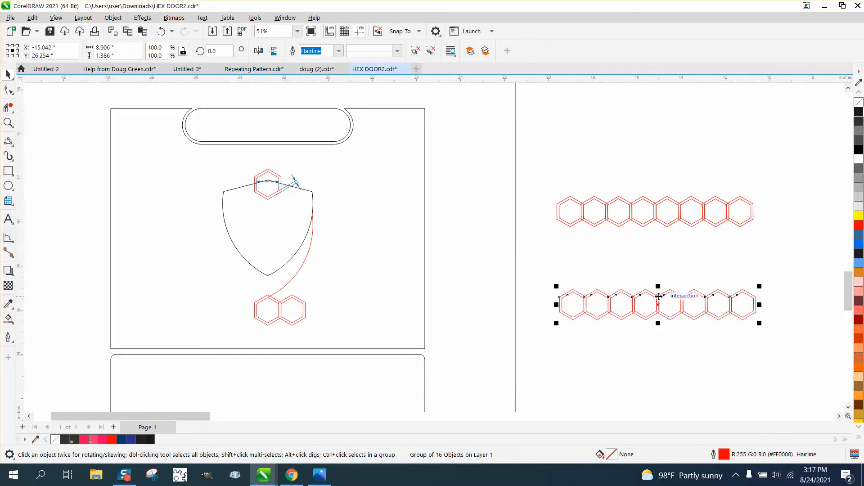
left_click_drag(657, 306, 666, 243)
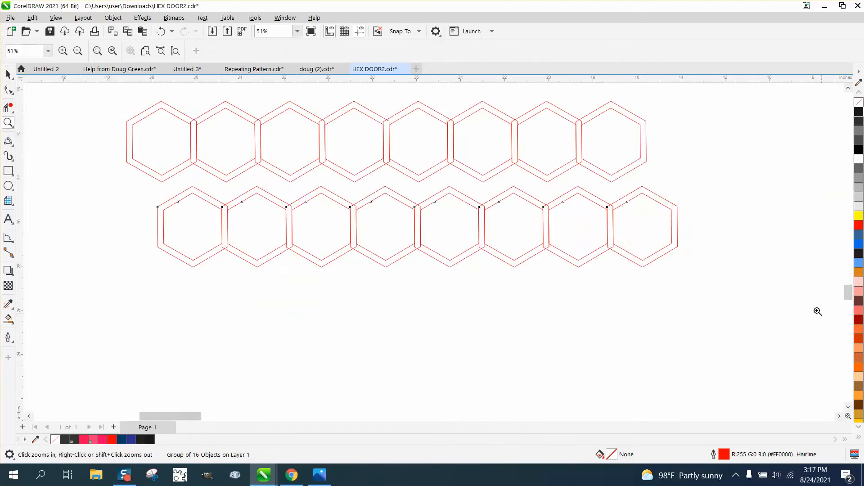
left_click(547, 176)
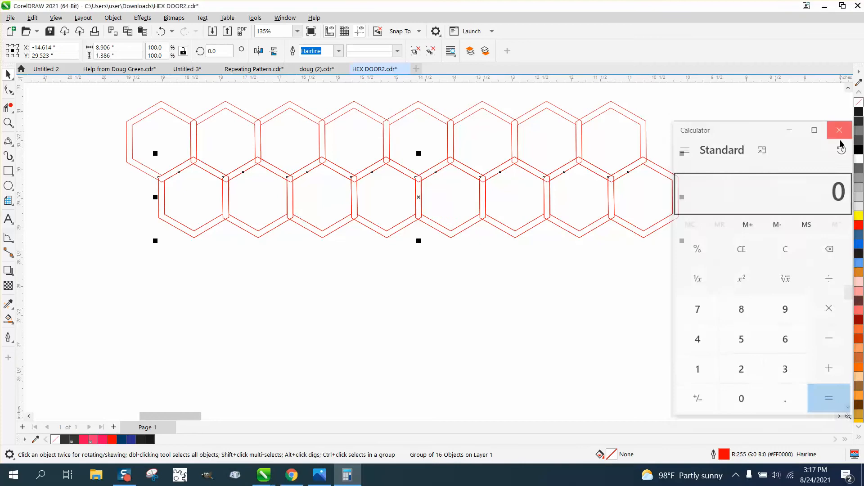
left_click(839, 130)
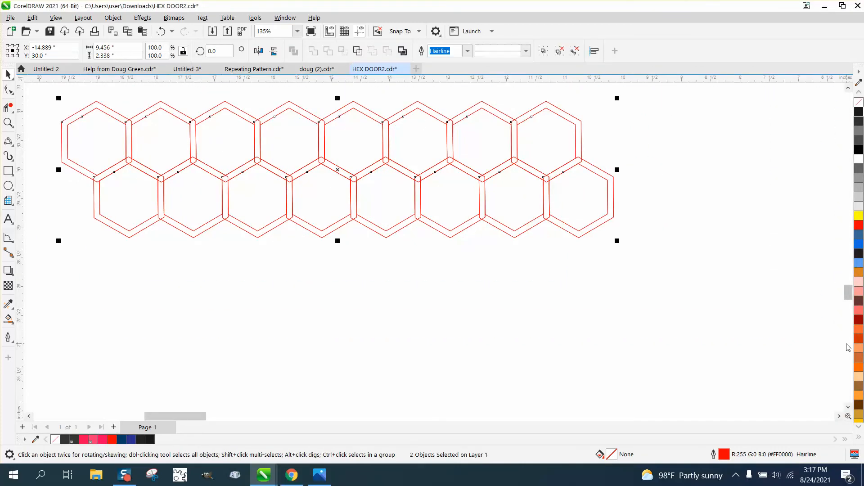
Step: Stack the two rows downward into a rectangular honeycomb grid and ungroup it into individual hexagons
left_click_drag(338, 169, 360, 214)
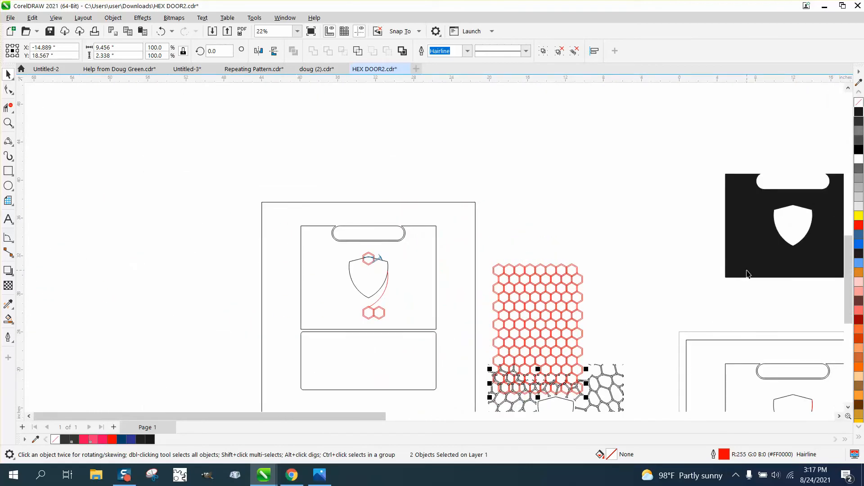
scroll("down", 3)
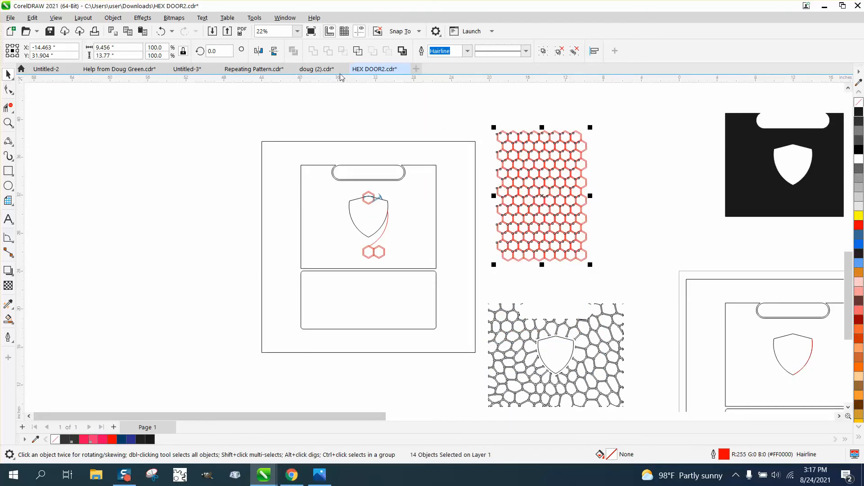
left_click(113, 17)
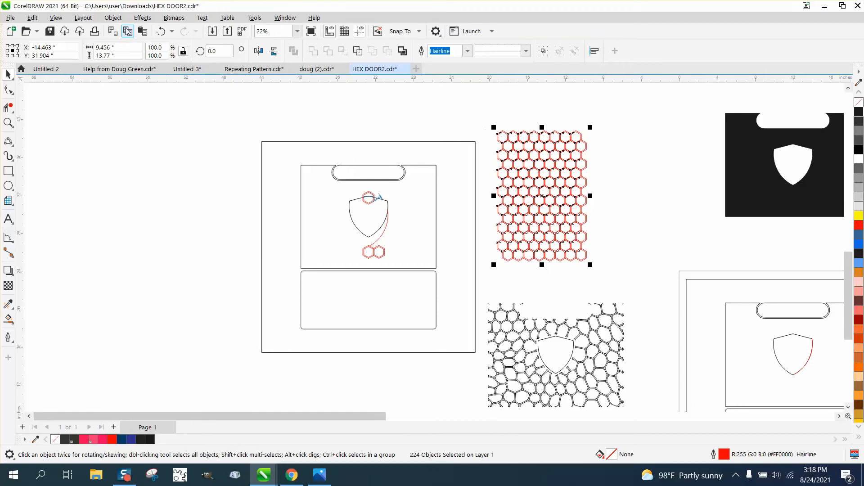
mouse_move(730, 234)
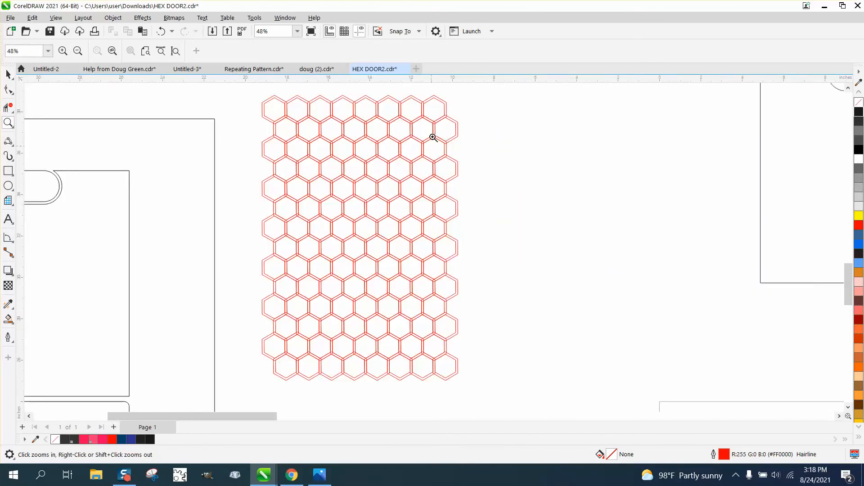
mouse_move(157, 247)
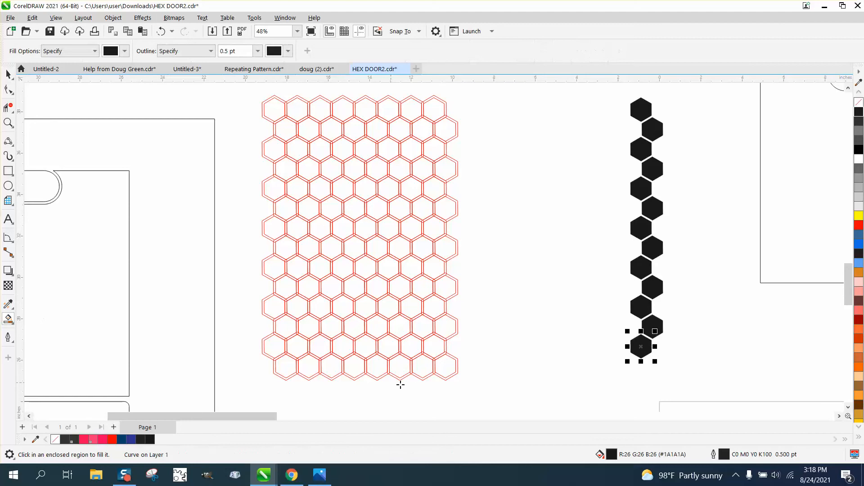
Step: Add another filled black hexagon copy at the bottom of the zigzag column
left_click_drag(641, 345, 652, 366)
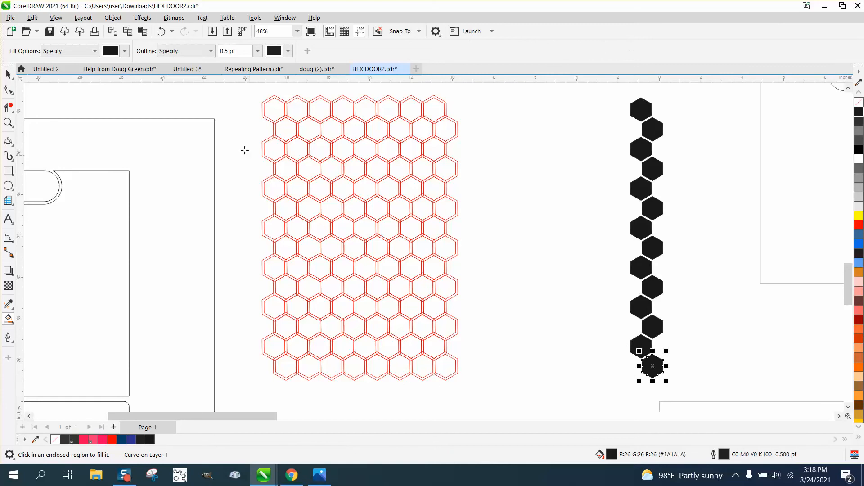
mouse_move(533, 183)
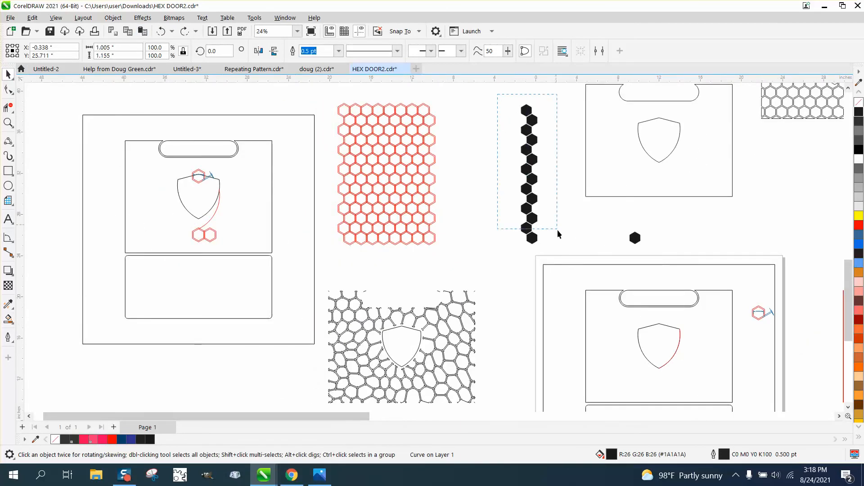
Step: Set the nudge distance to 1.1 inch for repeating the hexagon column sideways
left_click_drag(527, 161, 469, 171)
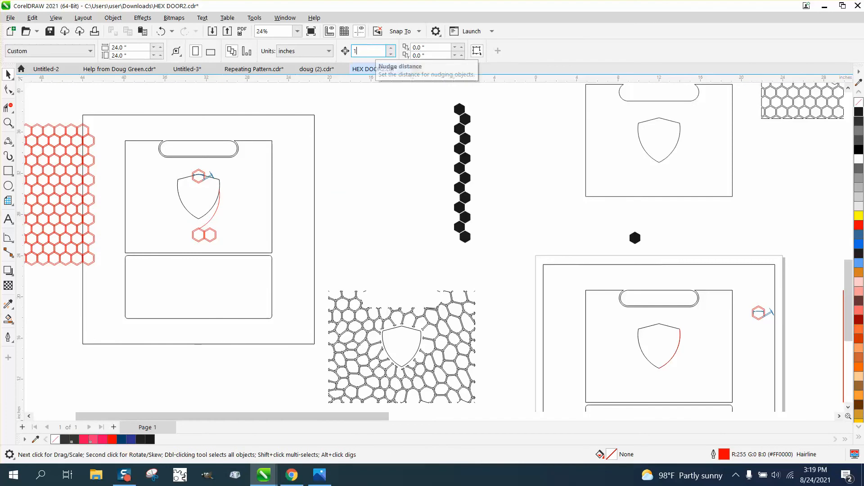
type(".1")
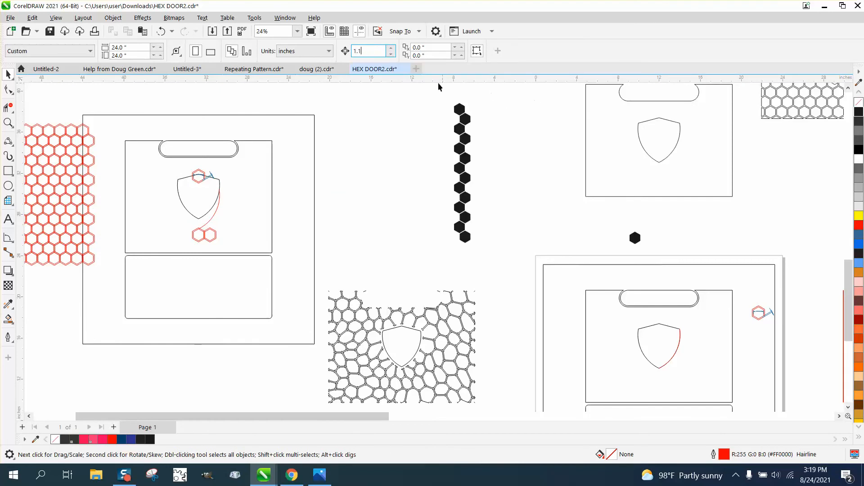
left_click(461, 172)
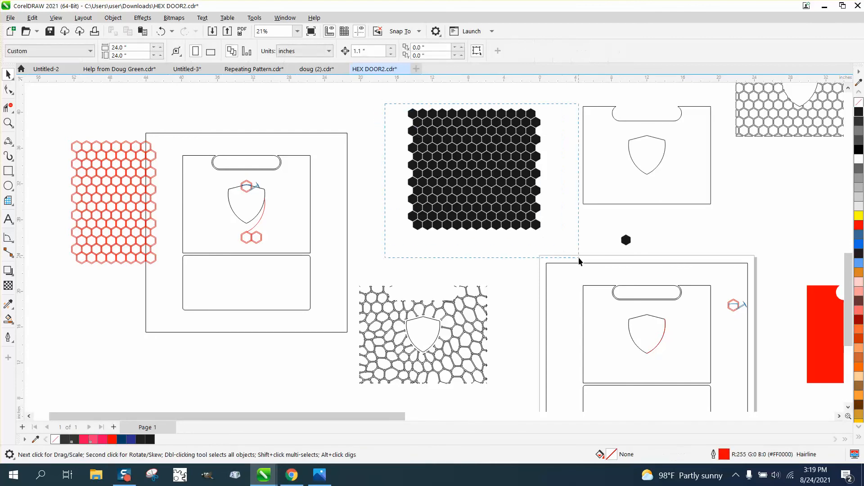
Step: Group the 182 black hexagons into one object and drop it over the top-right door panel
left_click(474, 167)
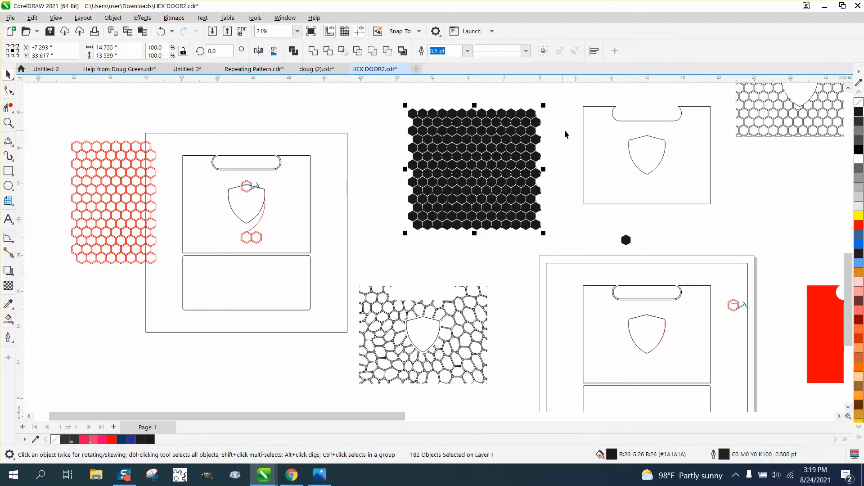
mouse_move(531, 146)
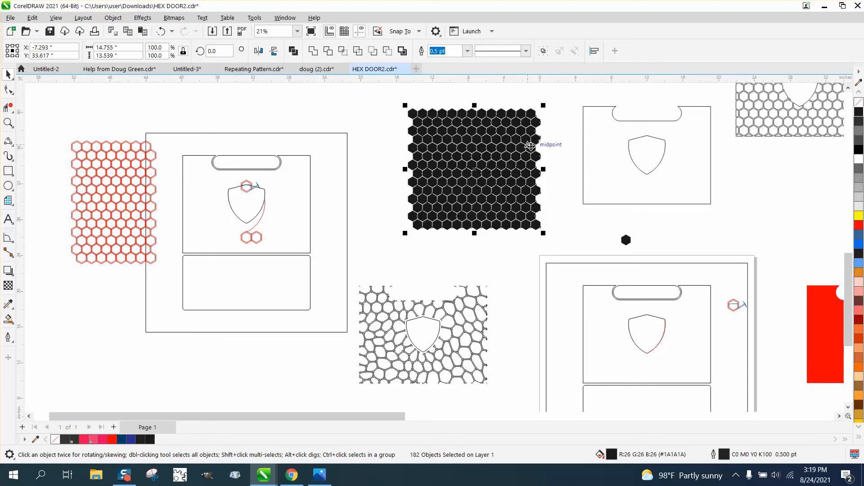
mouse_move(553, 159)
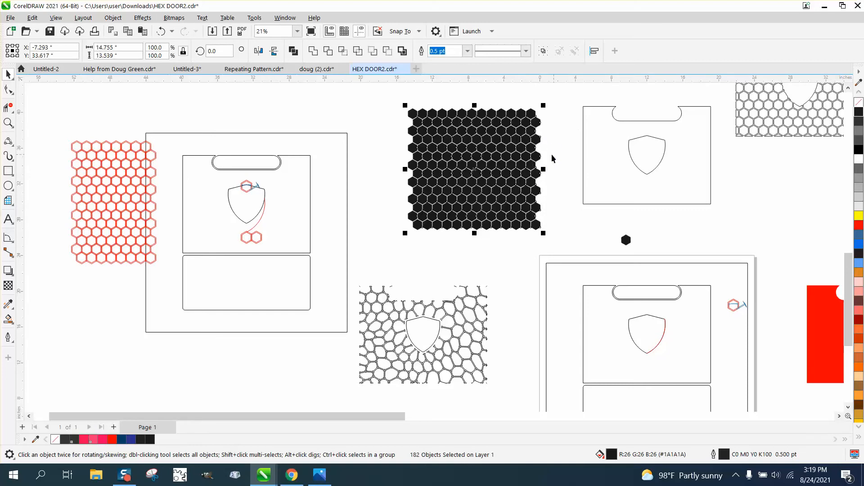
left_click(113, 17)
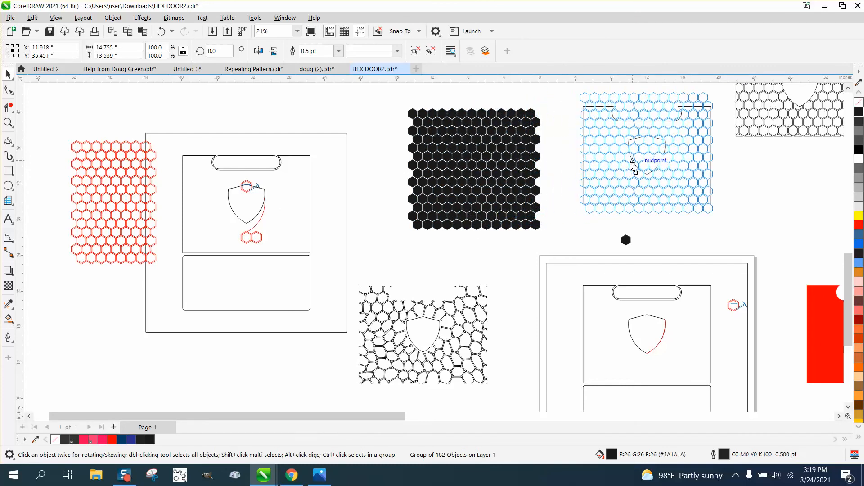
left_click(631, 166)
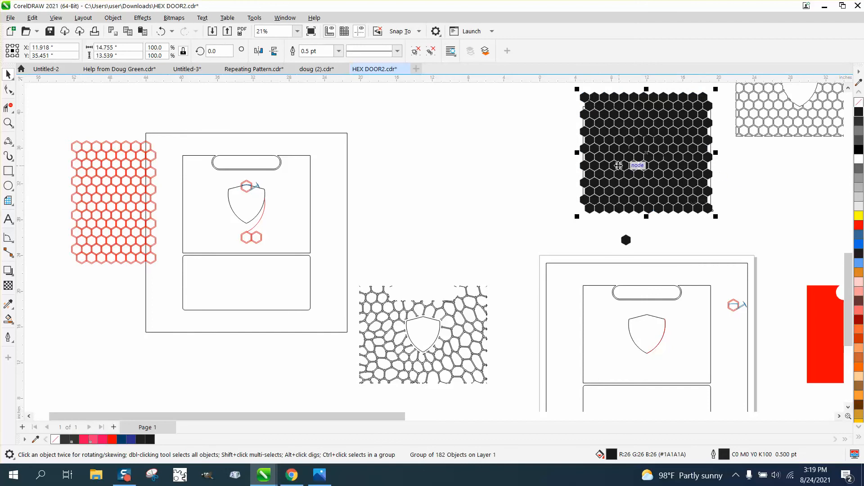
mouse_move(571, 174)
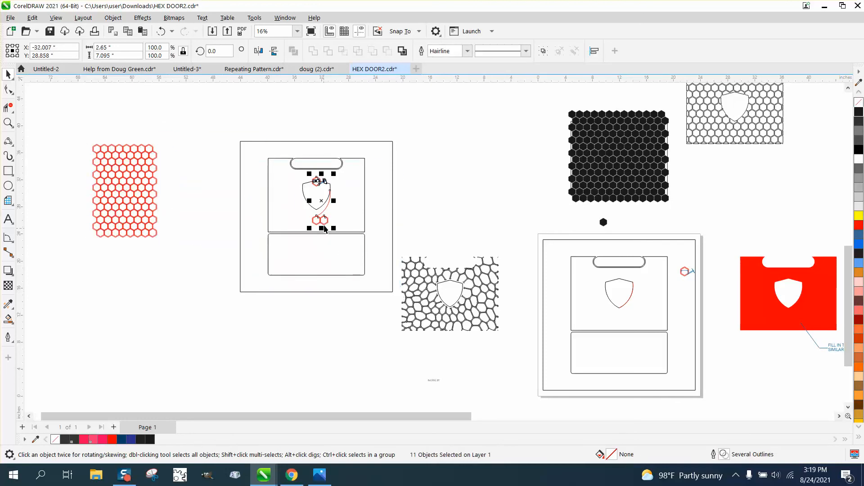
mouse_move(231, 122)
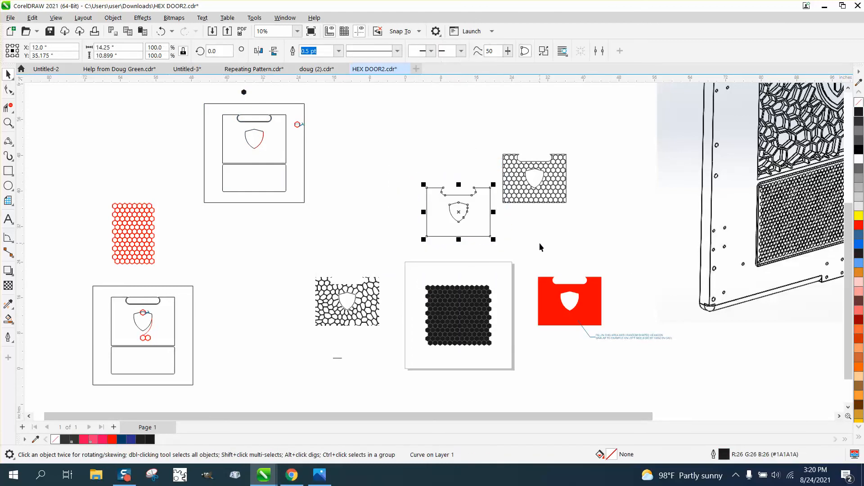
Step: Intersect the honeycomb with the door panel and zoom in to inspect the 145-object grille
left_click(459, 315)
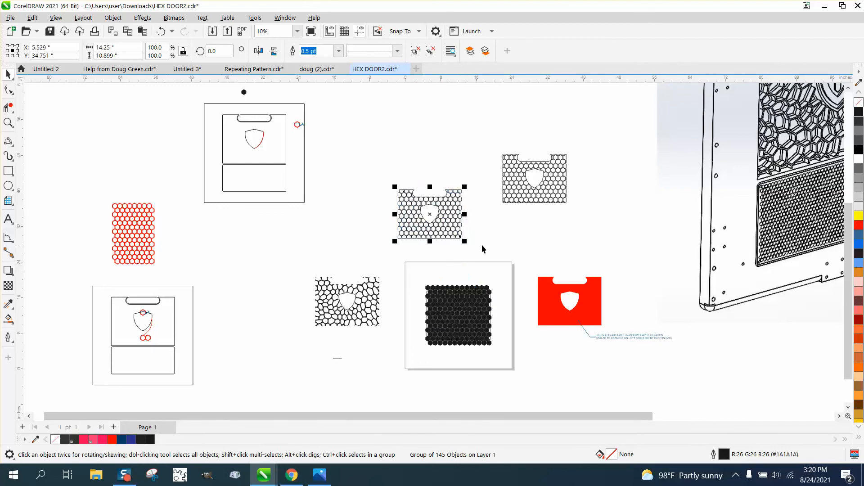
left_click(8, 121)
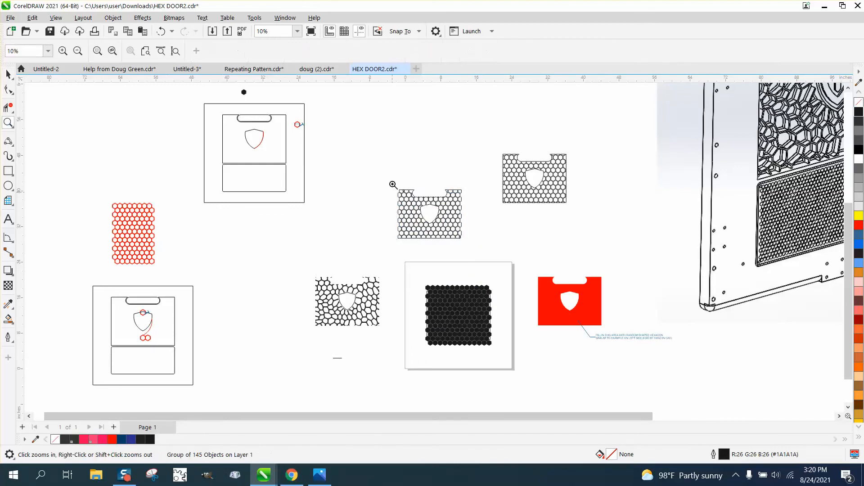
left_click(393, 185)
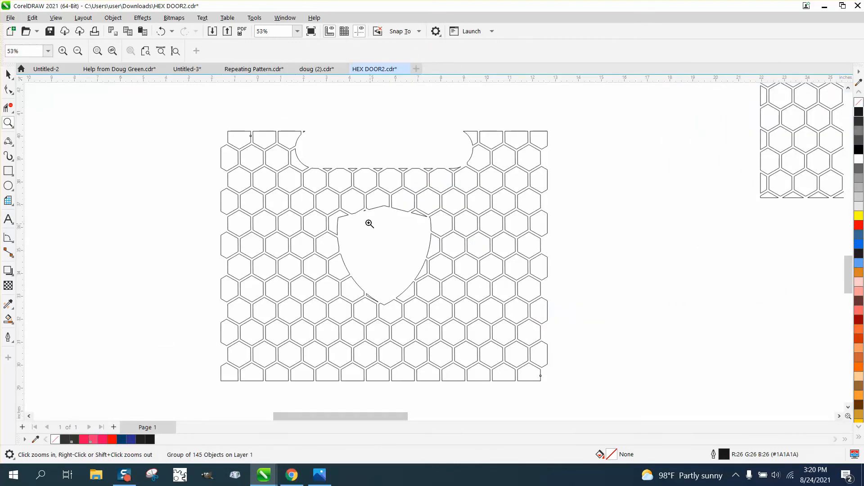
mouse_move(510, 146)
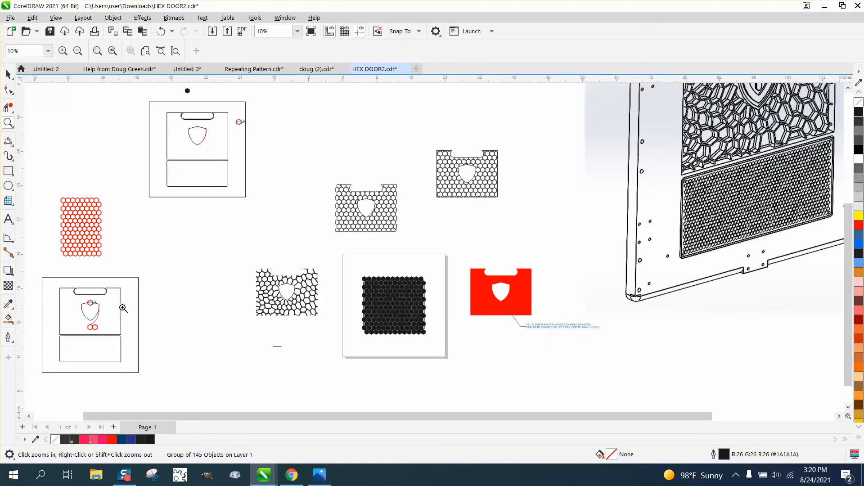
left_click(365, 208)
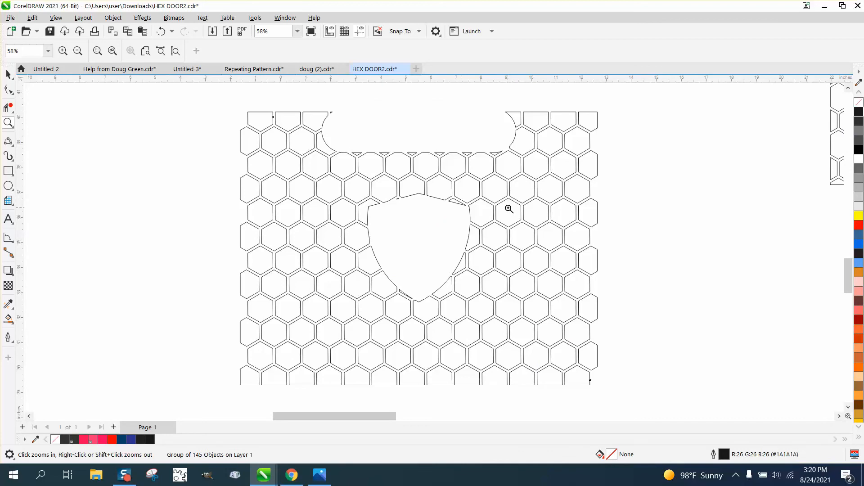
mouse_move(317, 219)
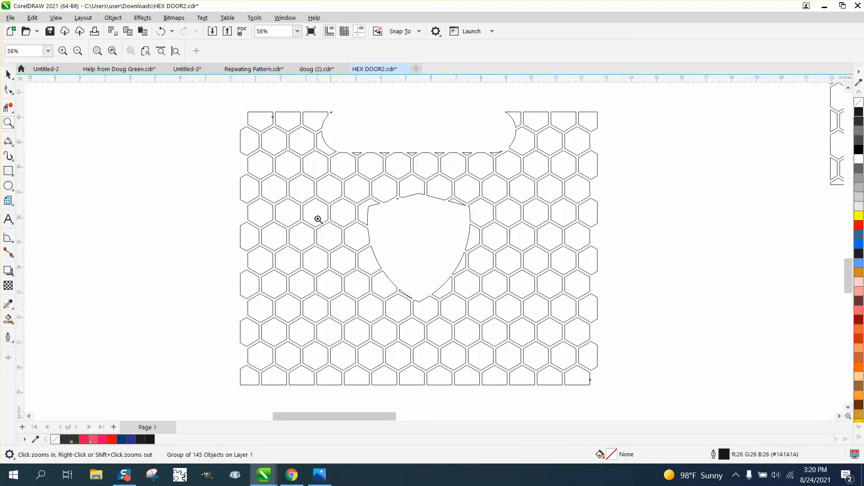